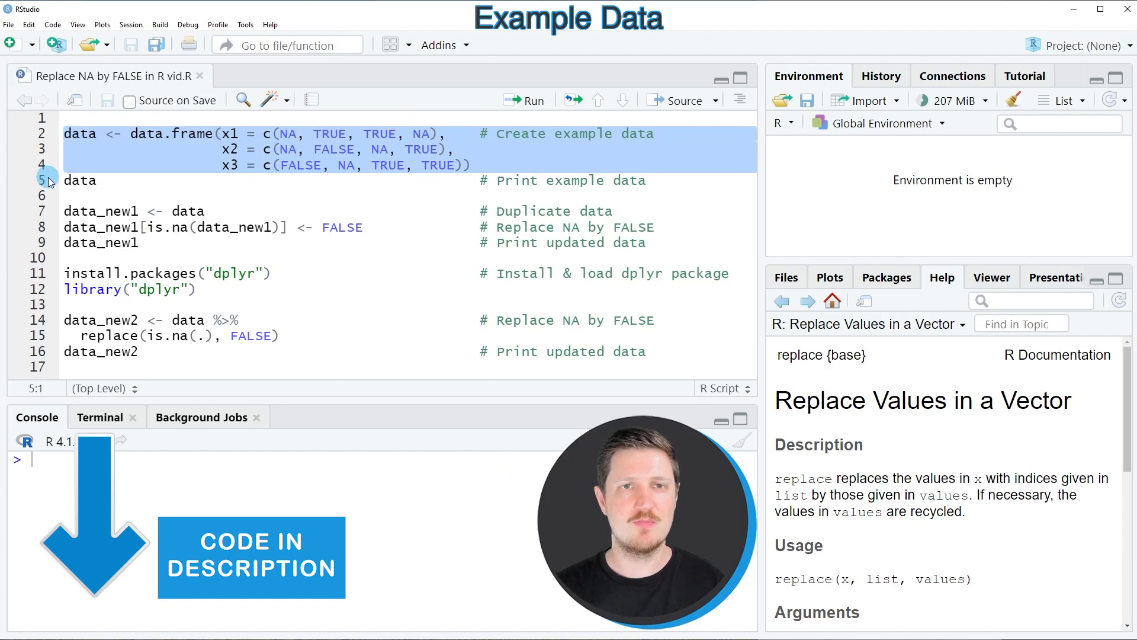
# - Create the example data frame with NA, TRUE and FALSE in x1–x3 and print it
pyautogui.click(524, 101)
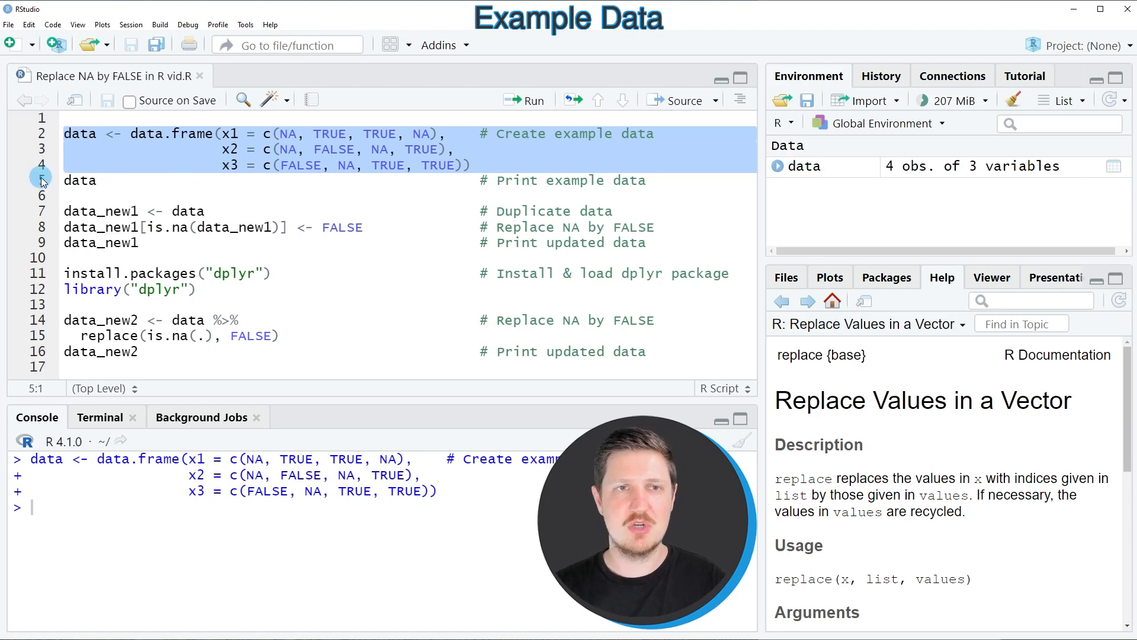
pyautogui.click(80, 181)
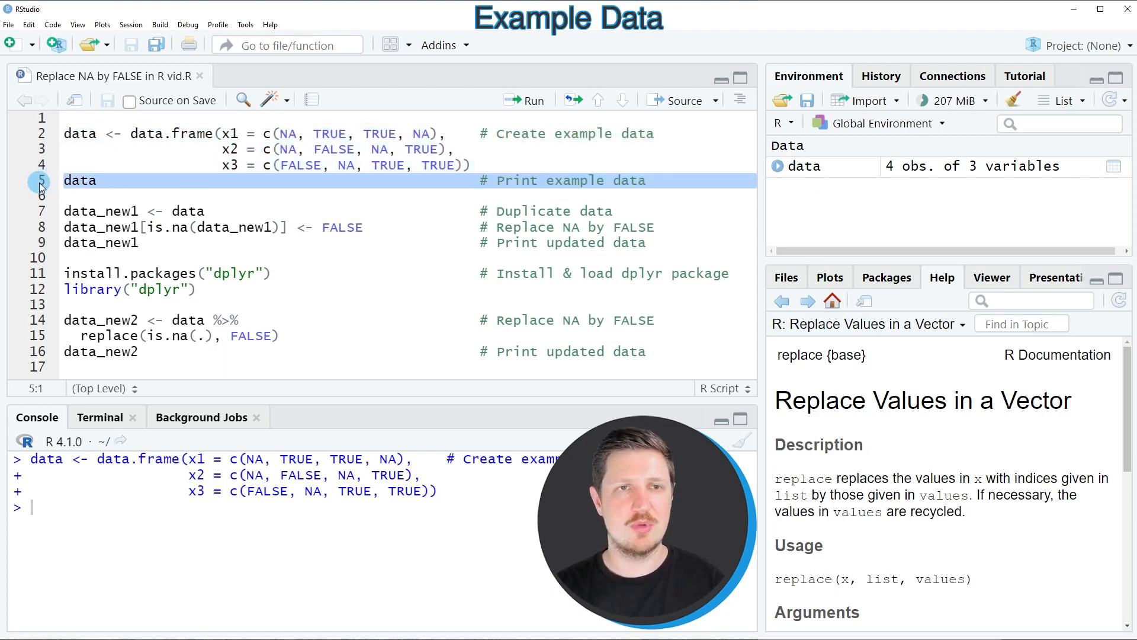
pyautogui.click(525, 100)
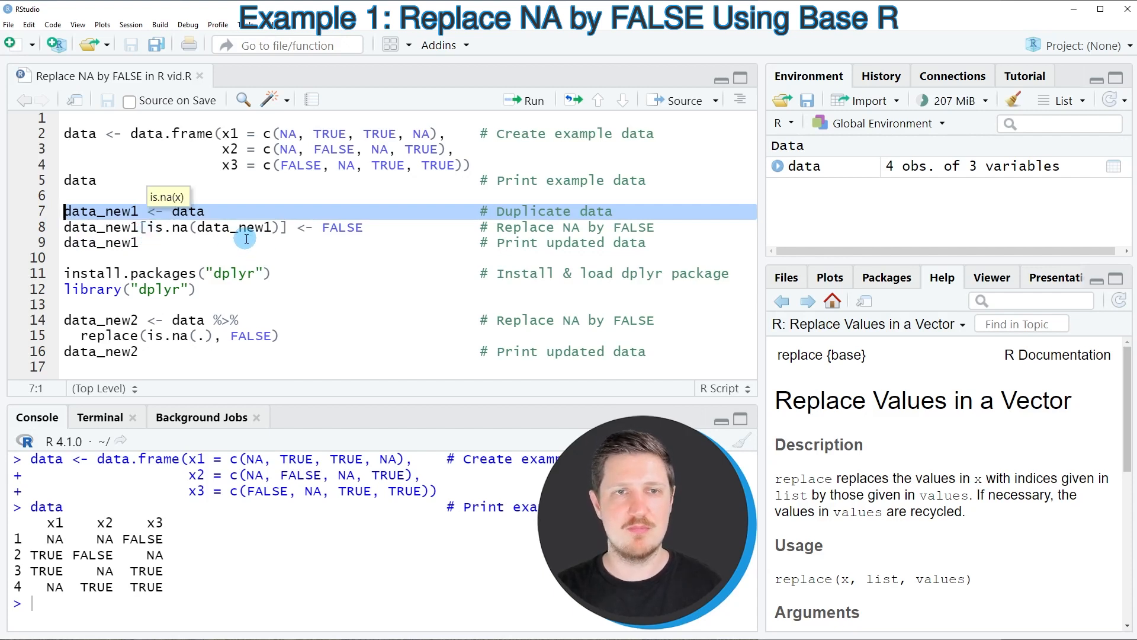
# - Copy the data to data_new1, set its NA values to FALSE, and print it
pyautogui.click(524, 100)
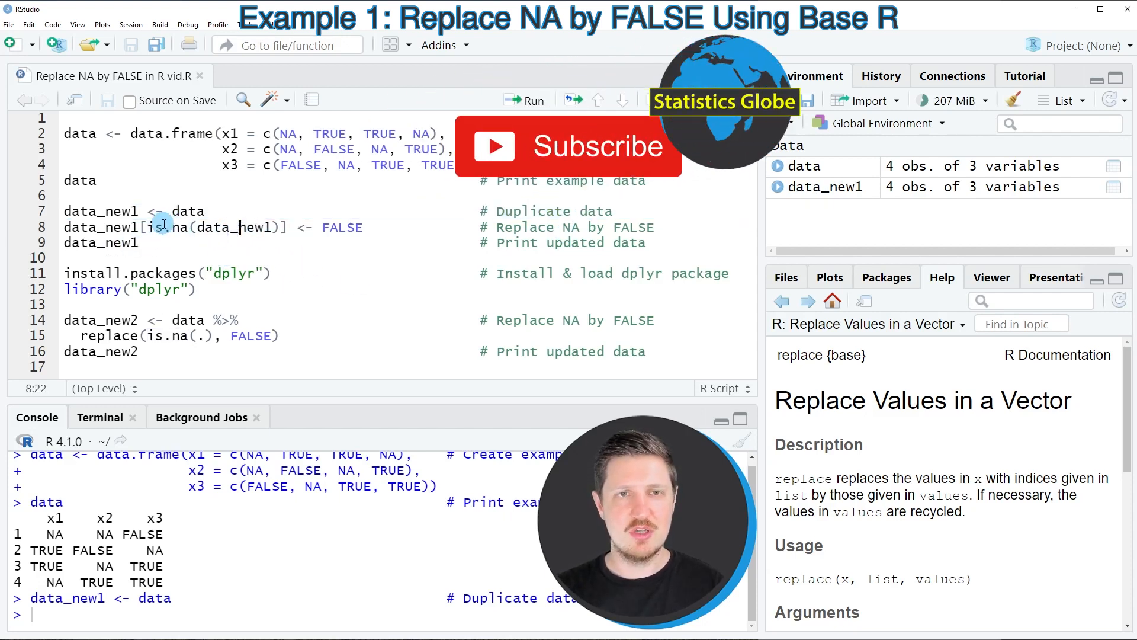
pyautogui.moveTo(145, 227); pyautogui.dragTo(285, 227)
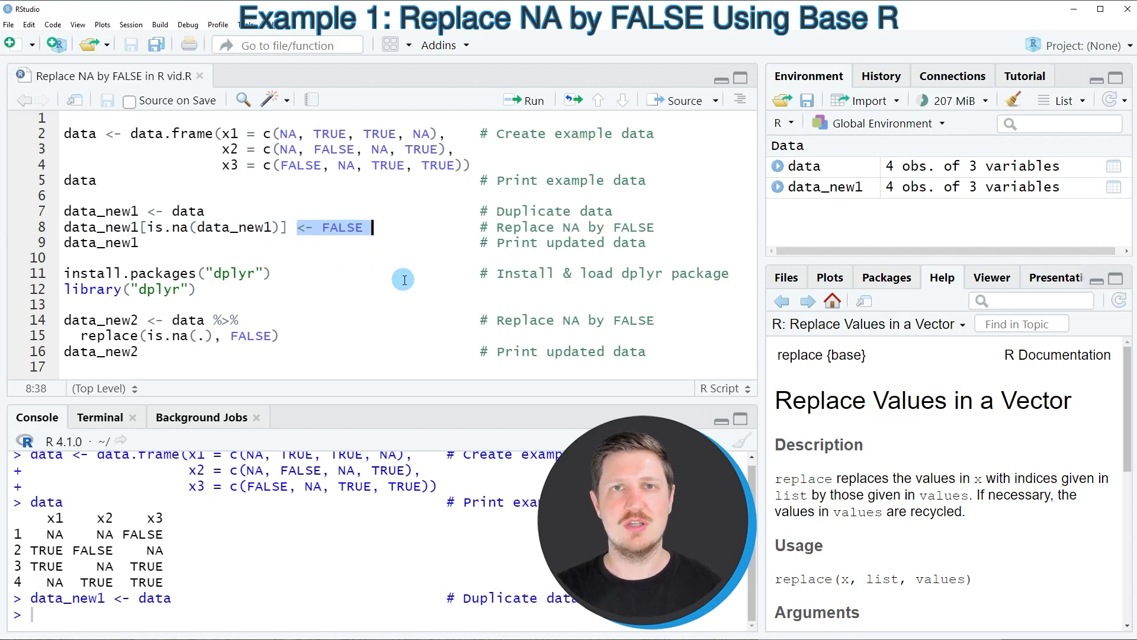
pyautogui.click(43, 227)
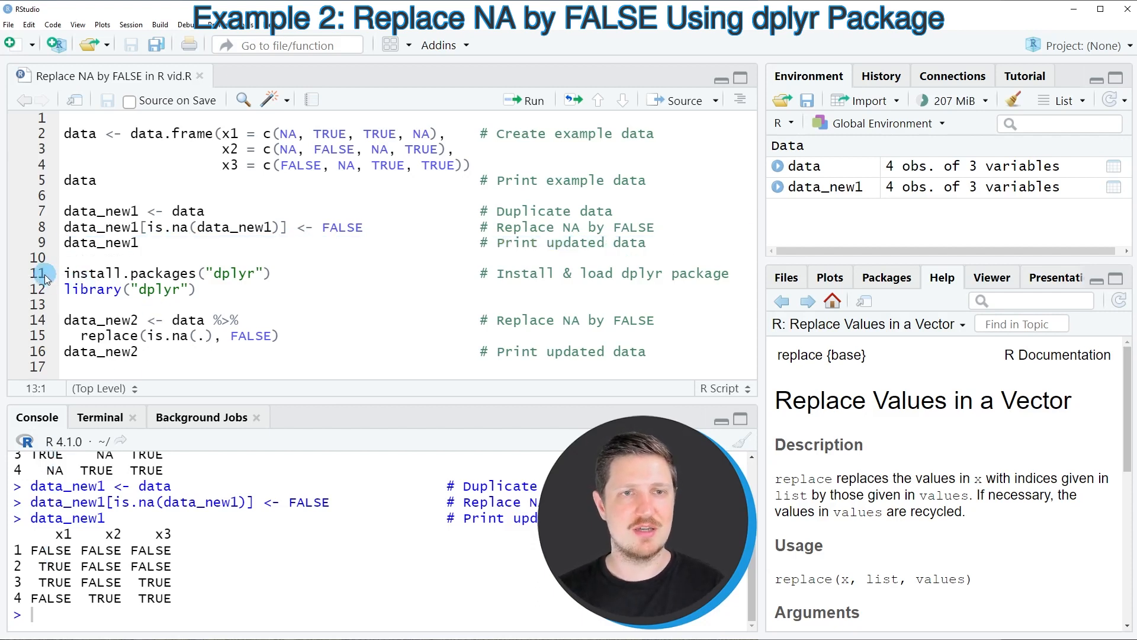
# - Load dplyr with library("dplyr"), then create and print data_new2 with NA replaced by FALSE
pyautogui.click(65, 273)
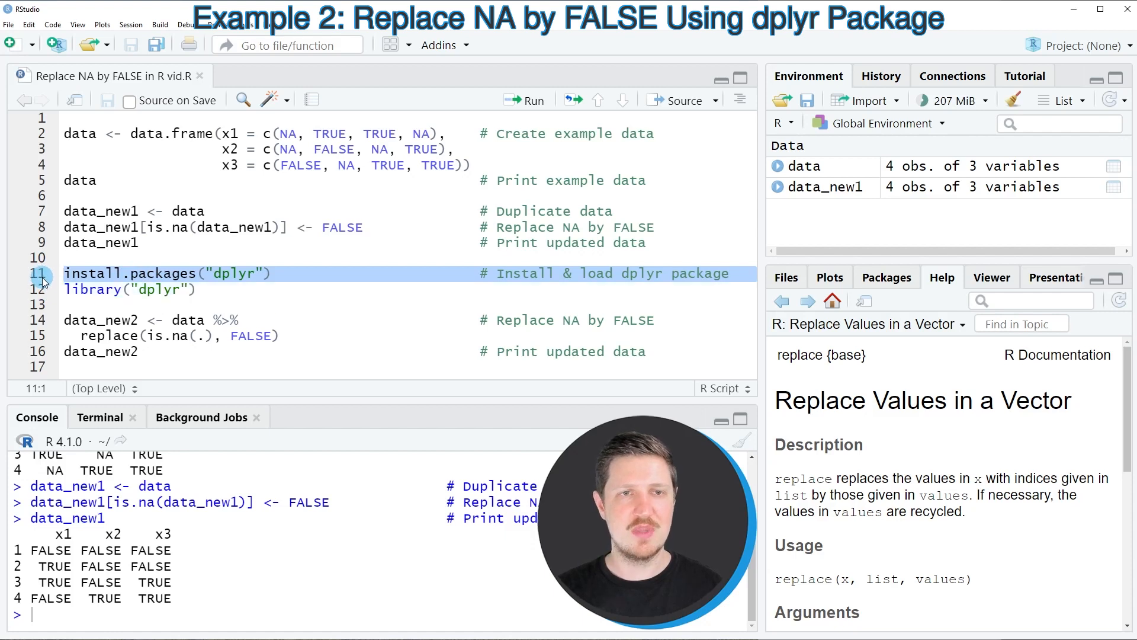
pyautogui.click(66, 290)
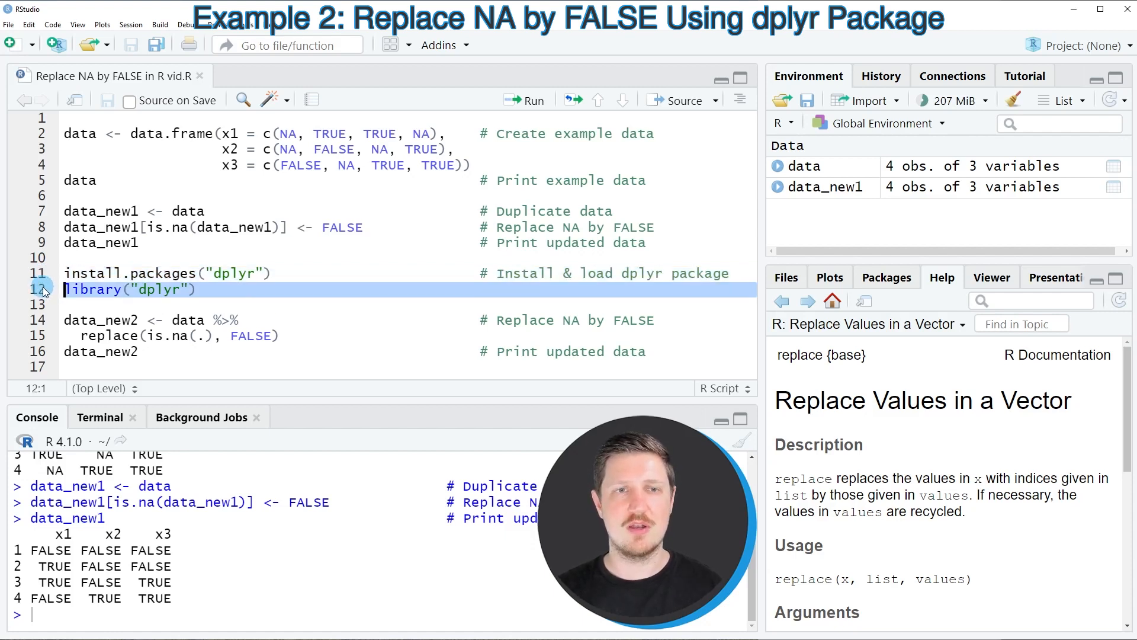
pyautogui.click(525, 101)
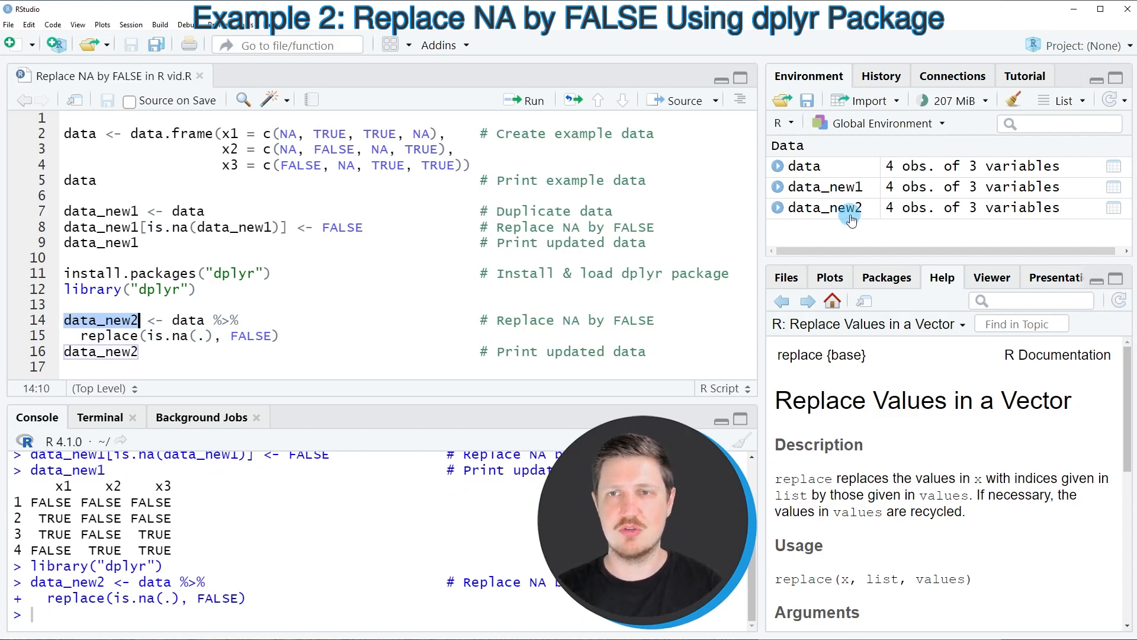
pyautogui.click(94, 352)
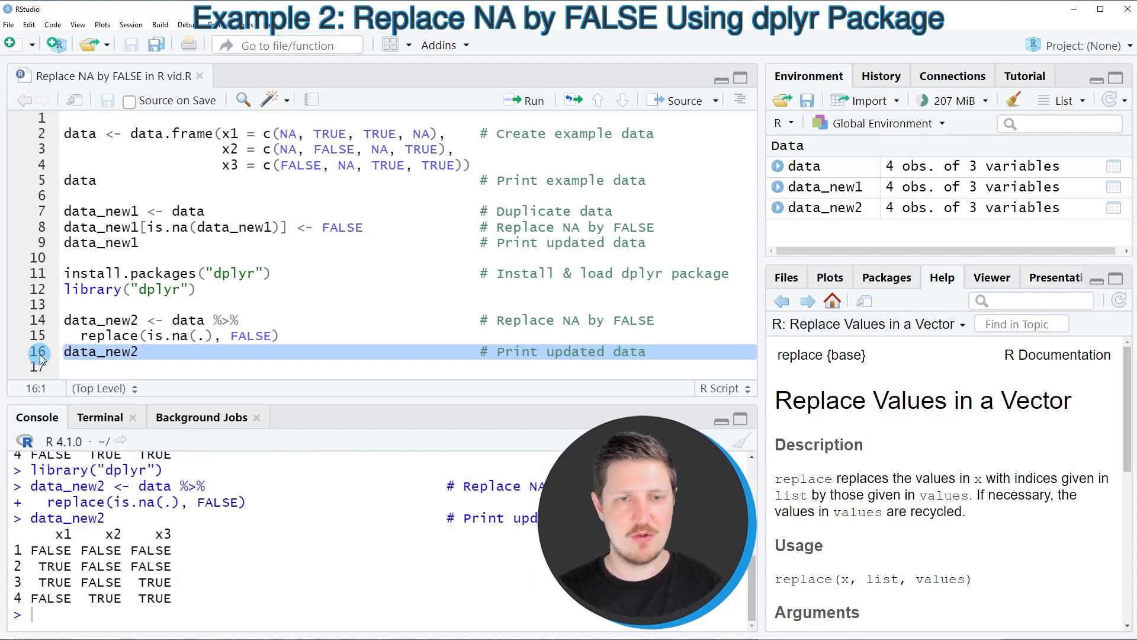
pyautogui.moveTo(64, 533); pyautogui.dragTo(172, 597)
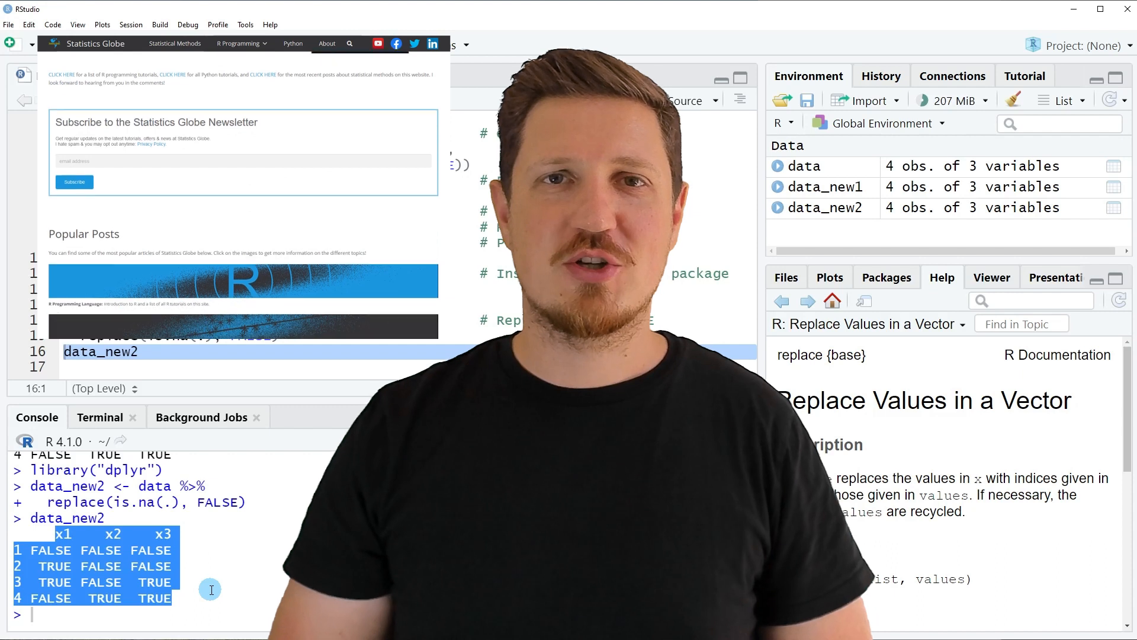
# - Browse the Statistics Globe site to the Graphics in R gallery via the R Programming menu
pyautogui.scroll(-3)
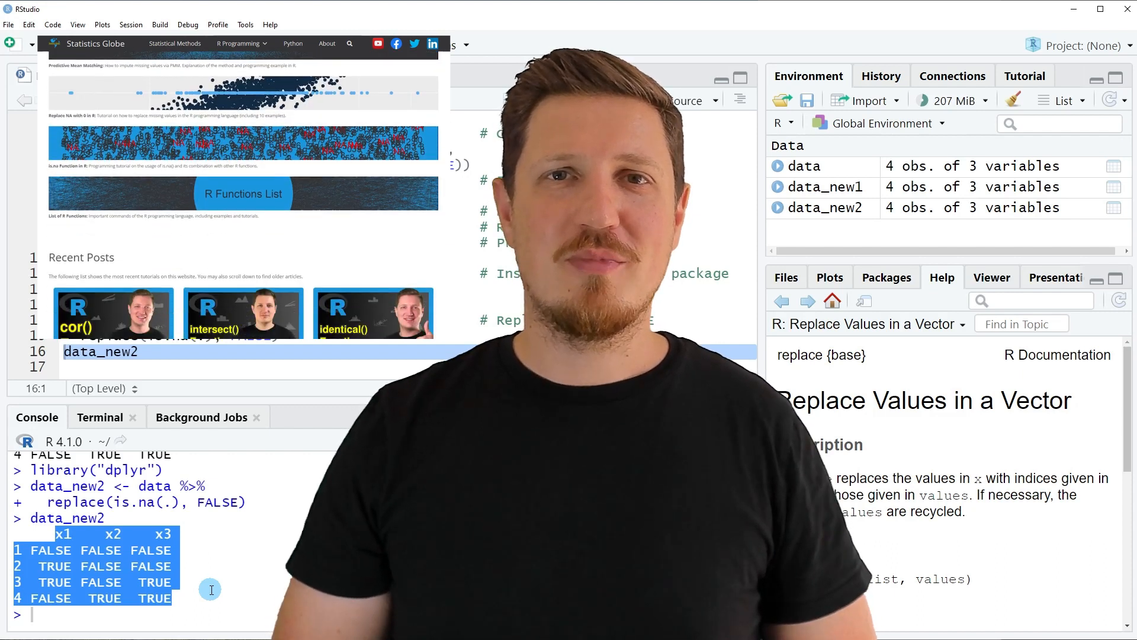
pyautogui.scroll(-3)
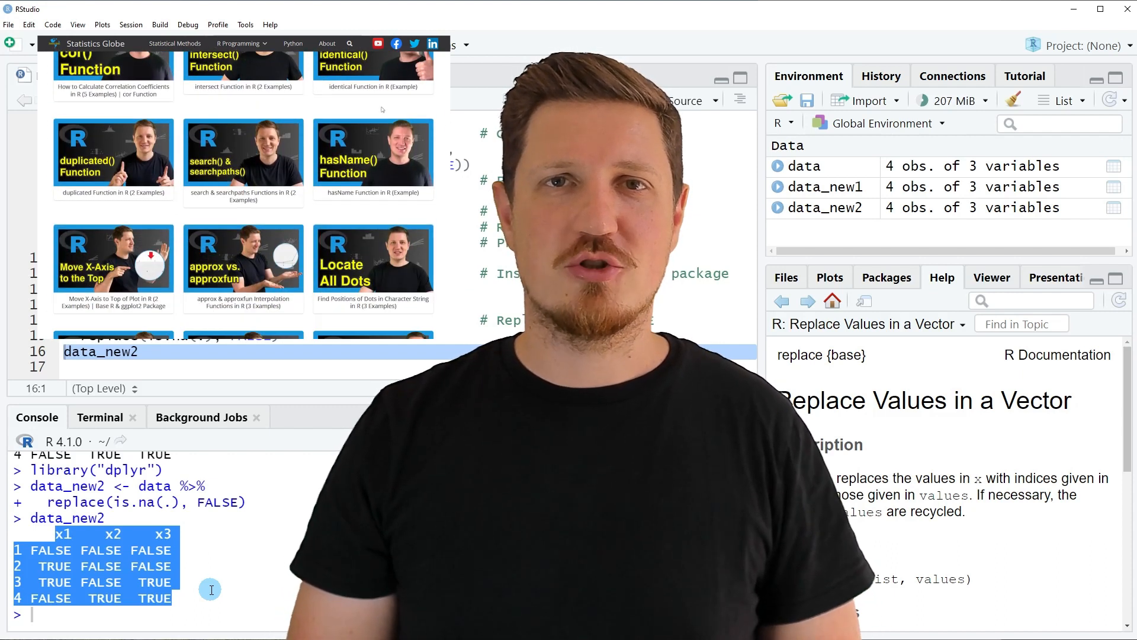
pyautogui.click(239, 42)
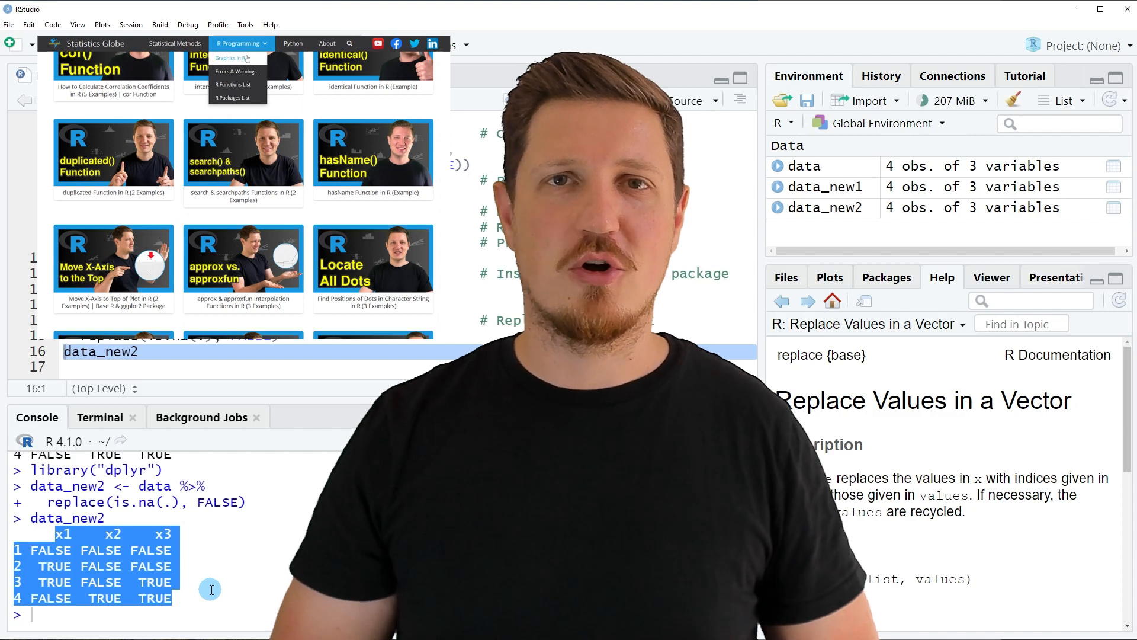
pyautogui.click(233, 58)
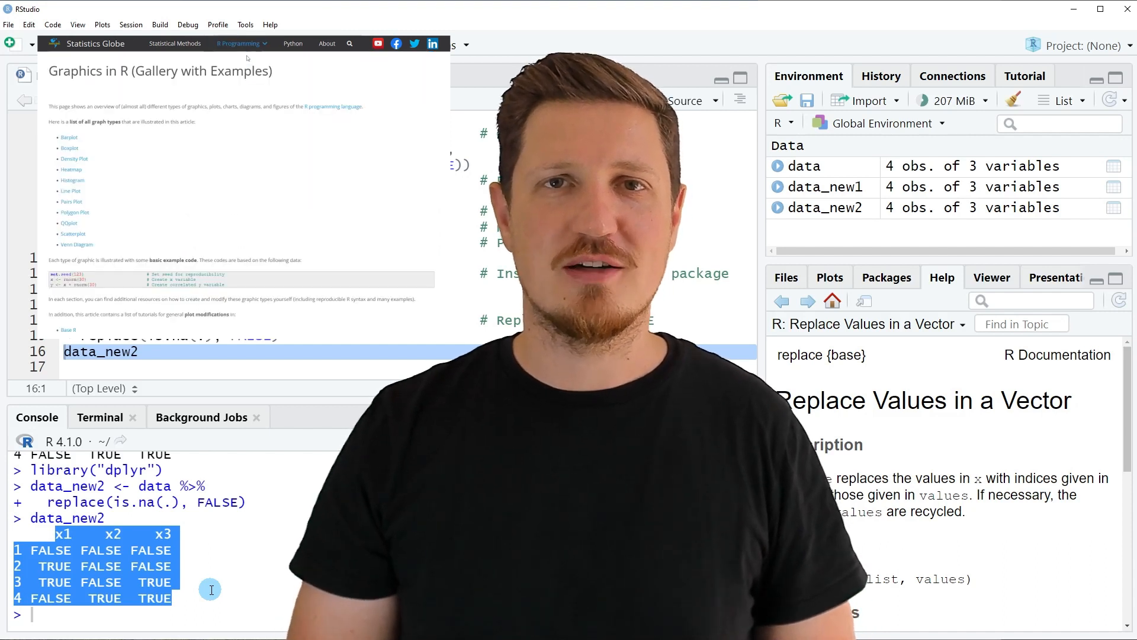
pyautogui.scroll(-3)
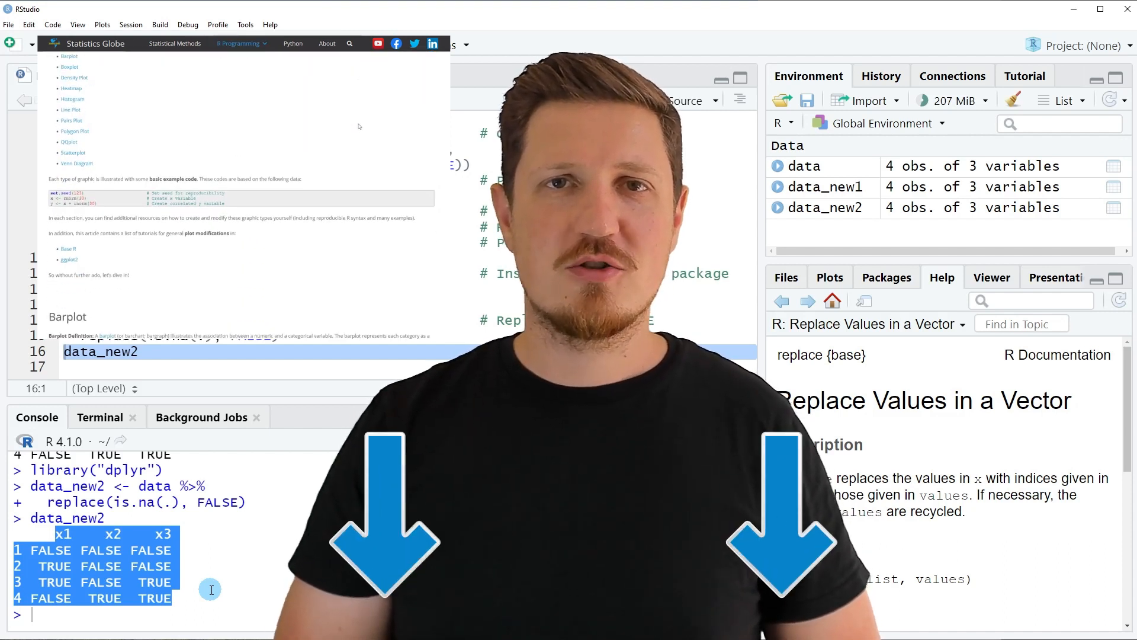
pyautogui.scroll(-3)
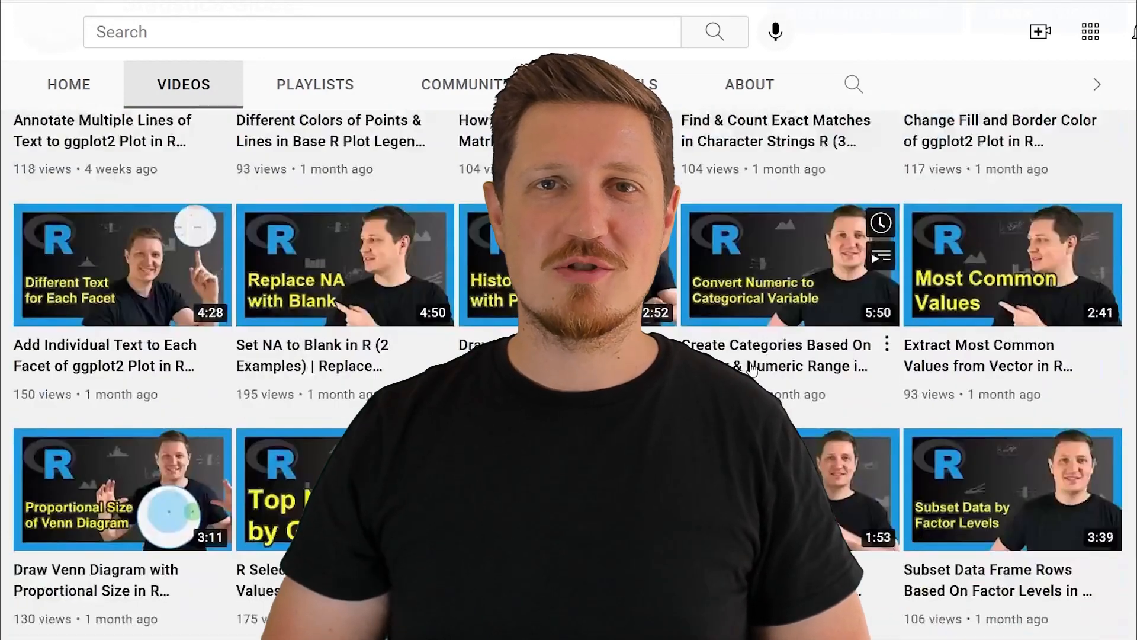
pyautogui.scroll(-3)
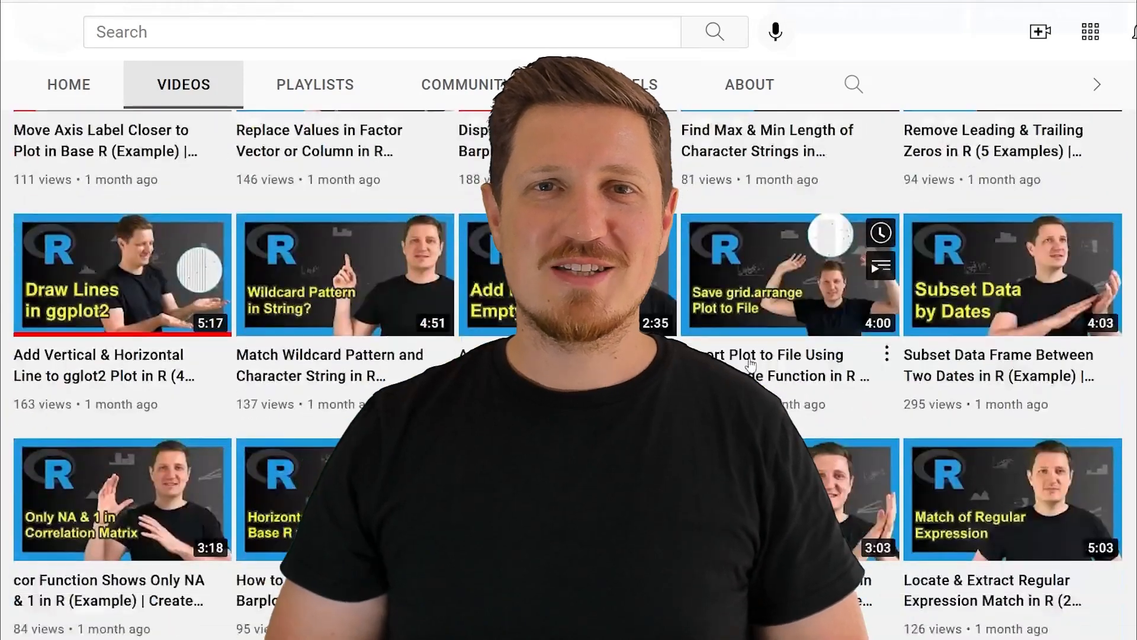